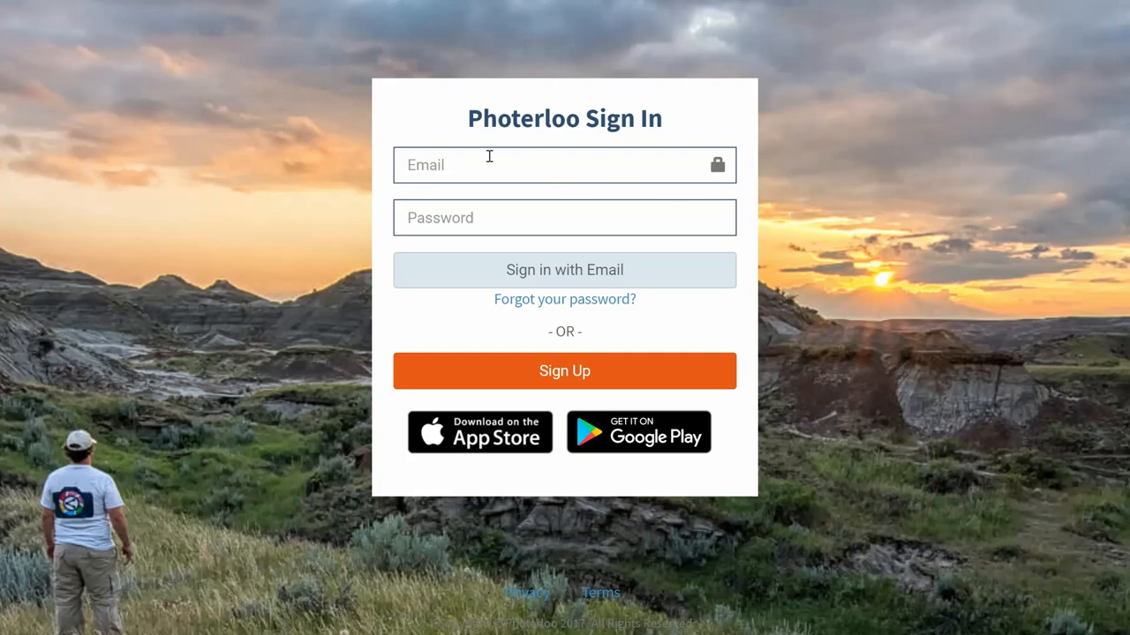
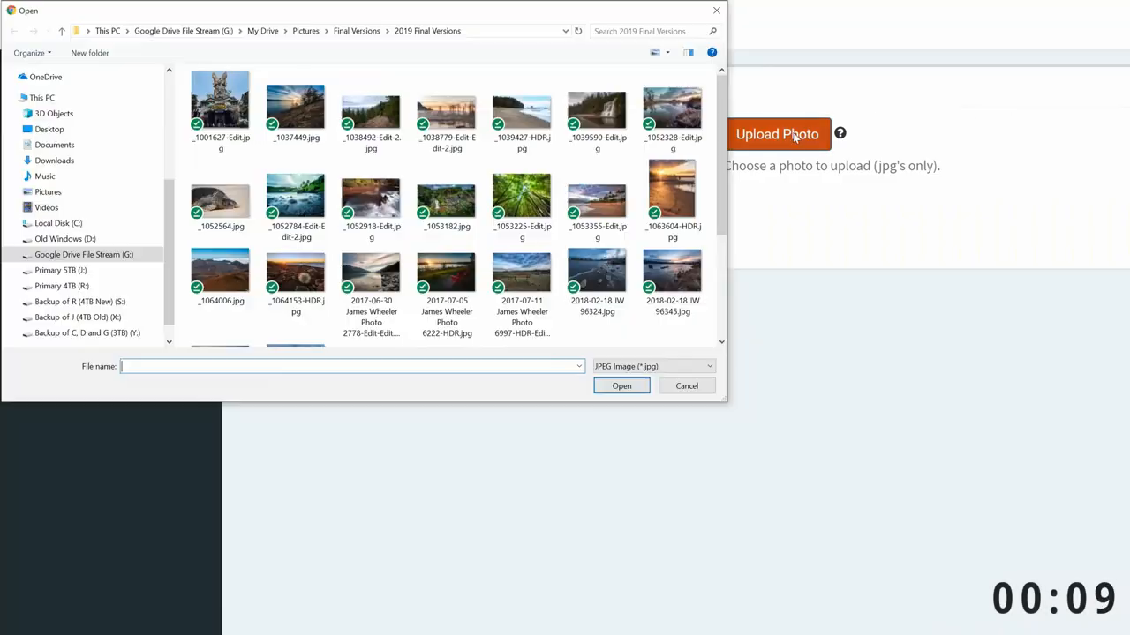
Step: Upload _1039427-HDR.jpg from the Open dialog
left_click(521, 106)
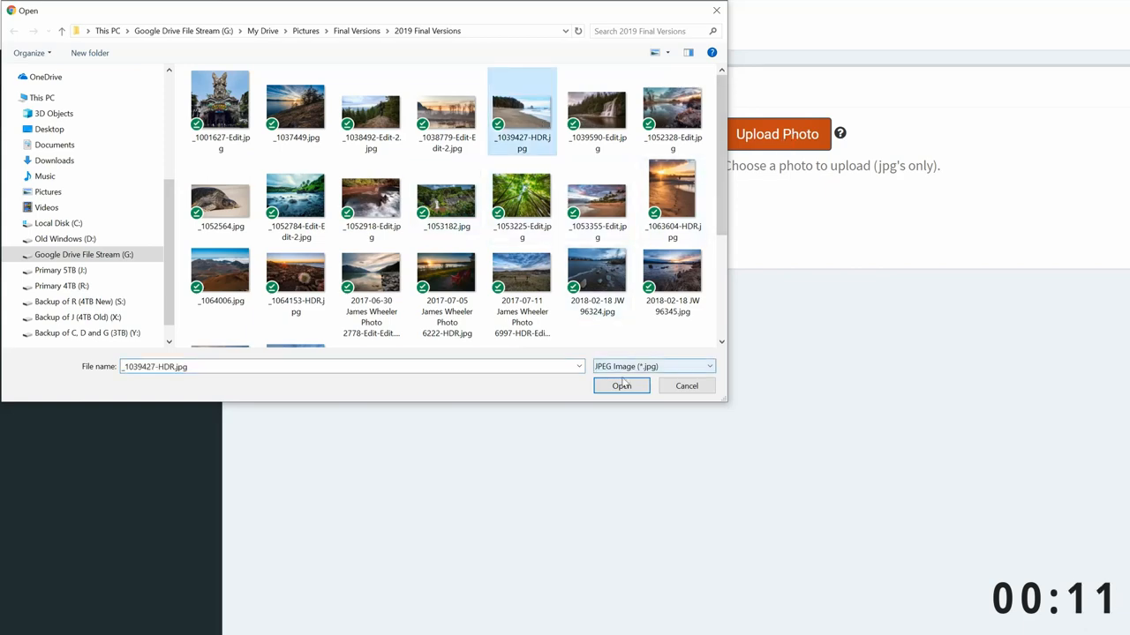
left_click(621, 386)
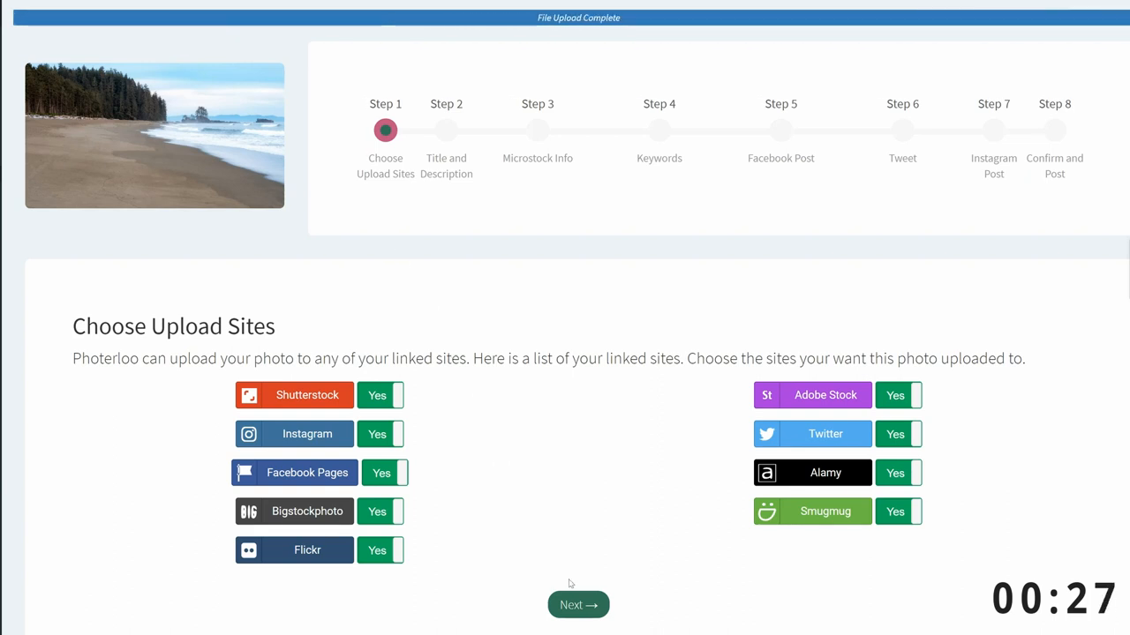
Step: Keep all linked sites and write the West Coast Trail, Vancouver Island wilderness-beach stock description
left_click(578, 604)
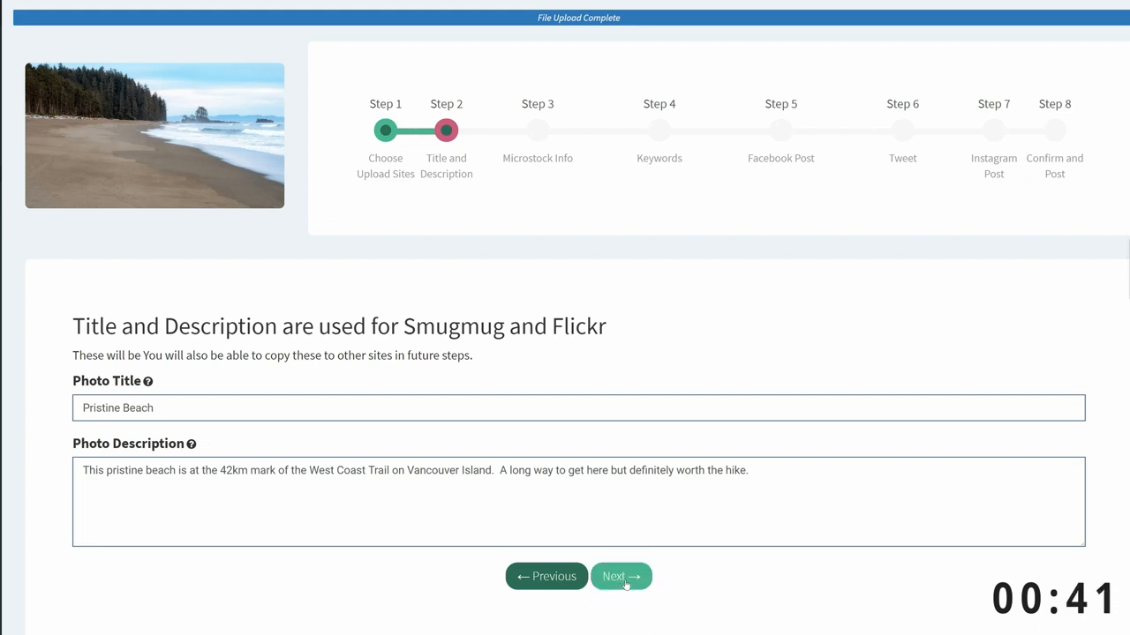
left_click(621, 576)
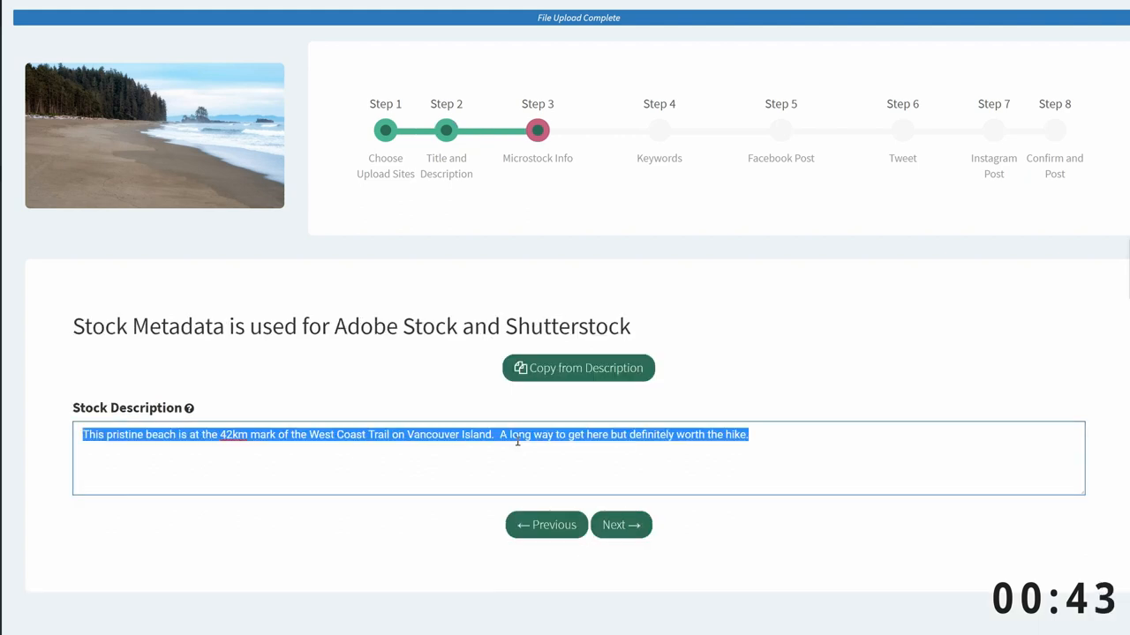
type("A pristine wild")
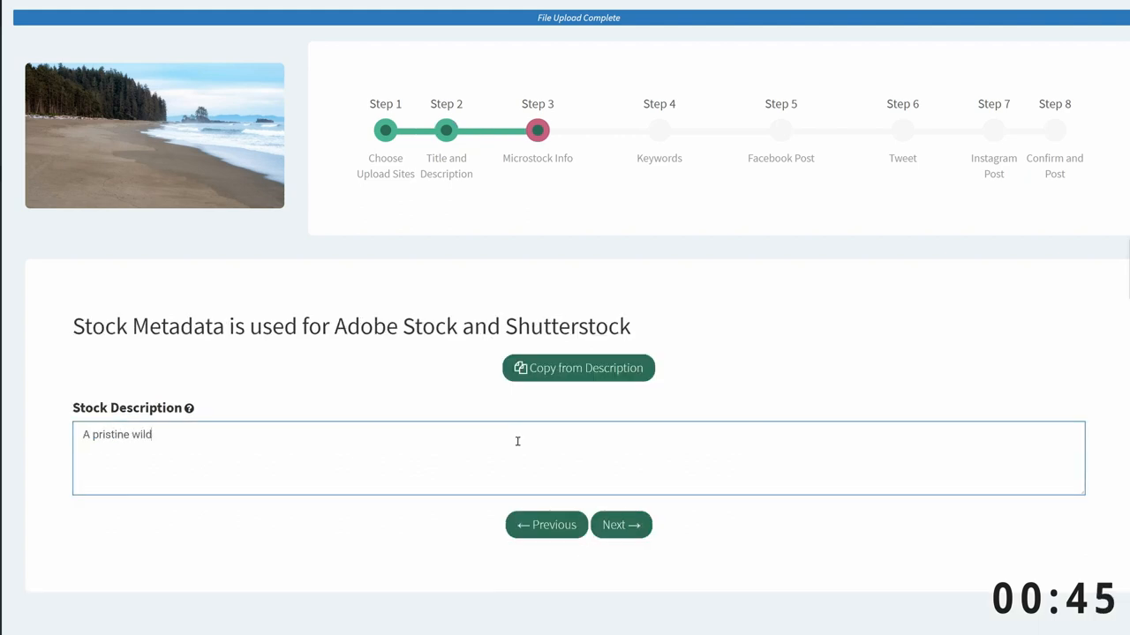
type("erness beach along")
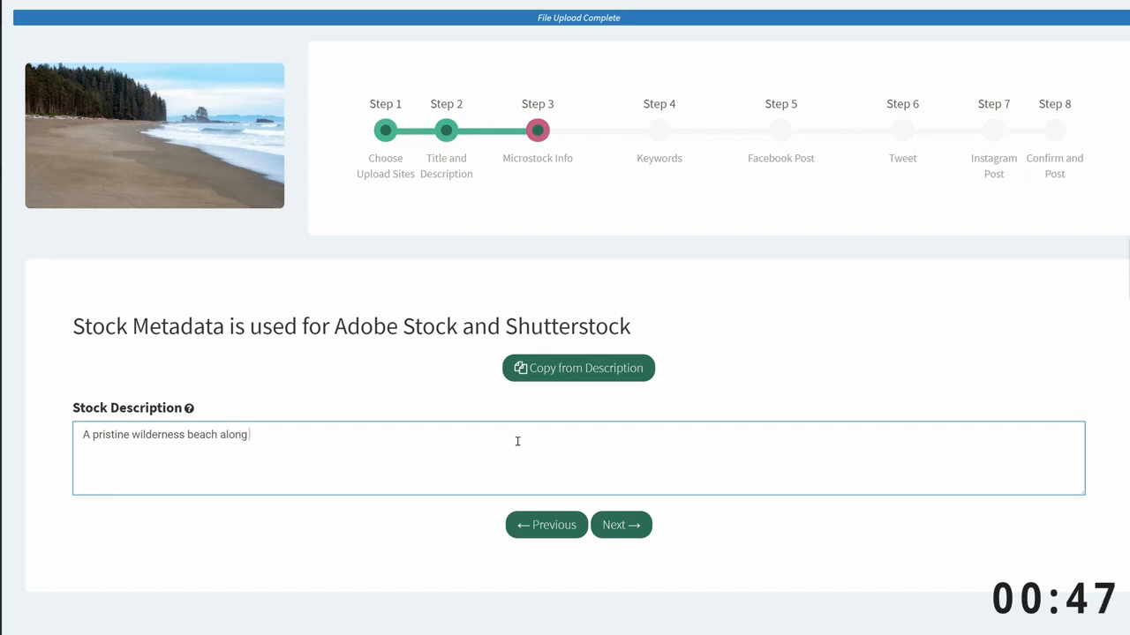
type("the West Coast Trail of Vancouv")
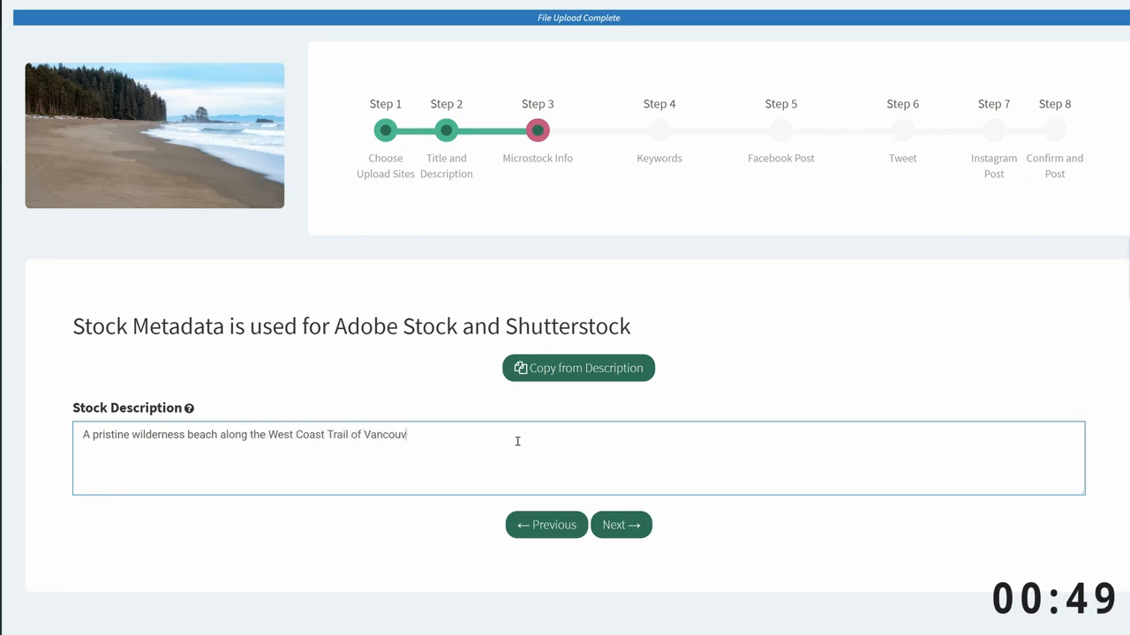
type("er Island, British Columbia, Ca")
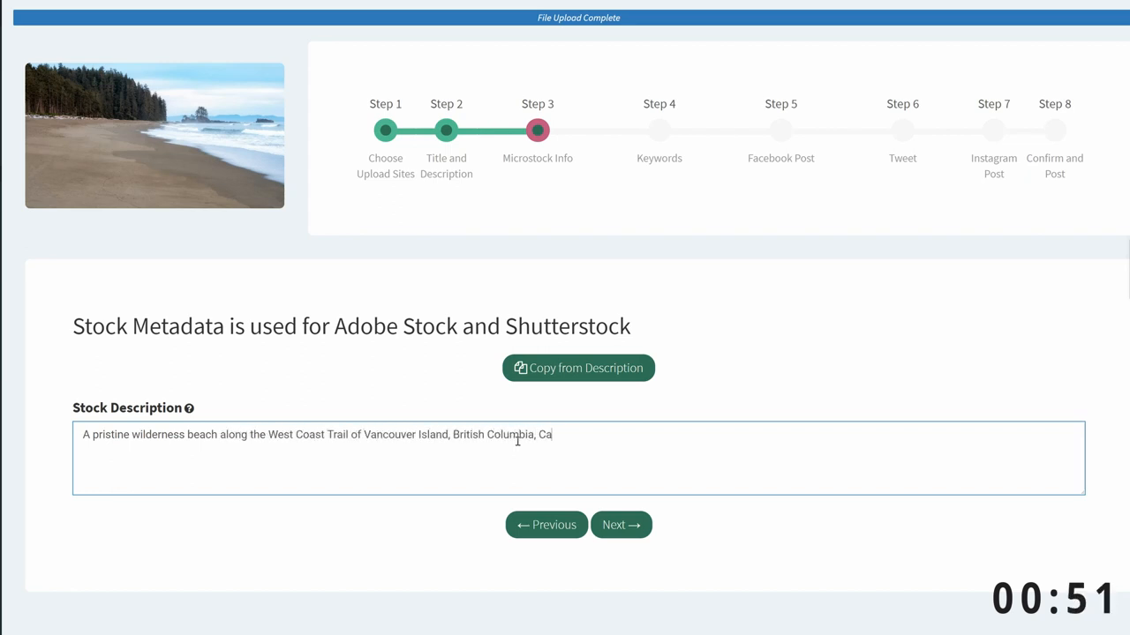
left_click(621, 524)
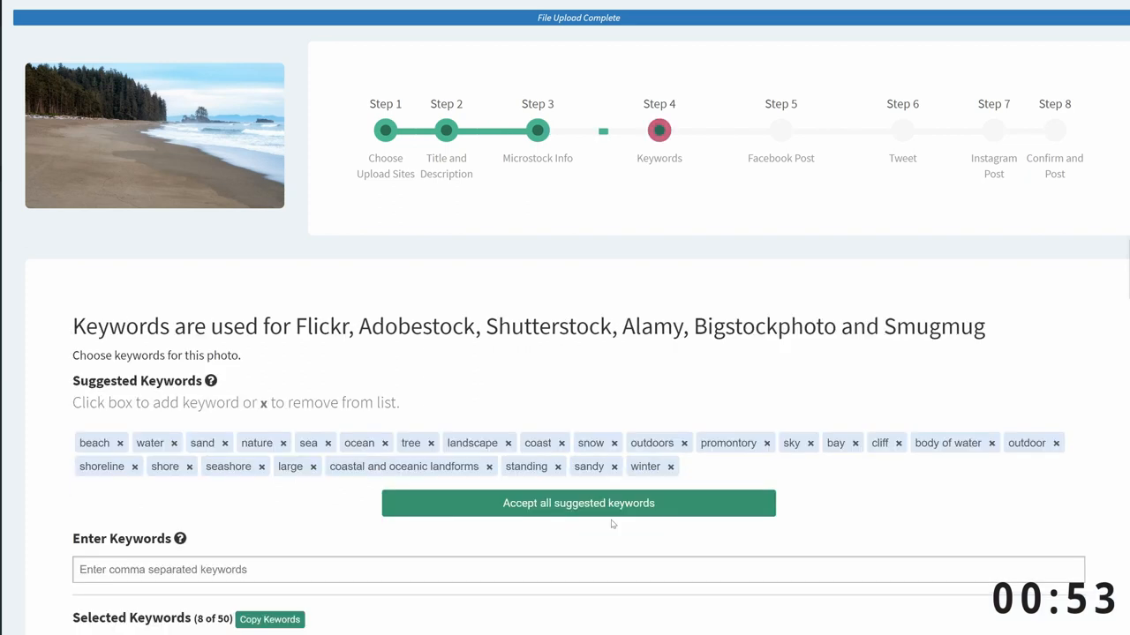
Step: Add the suggested keywords land and boat to Selected Keywords
scroll("down", 3)
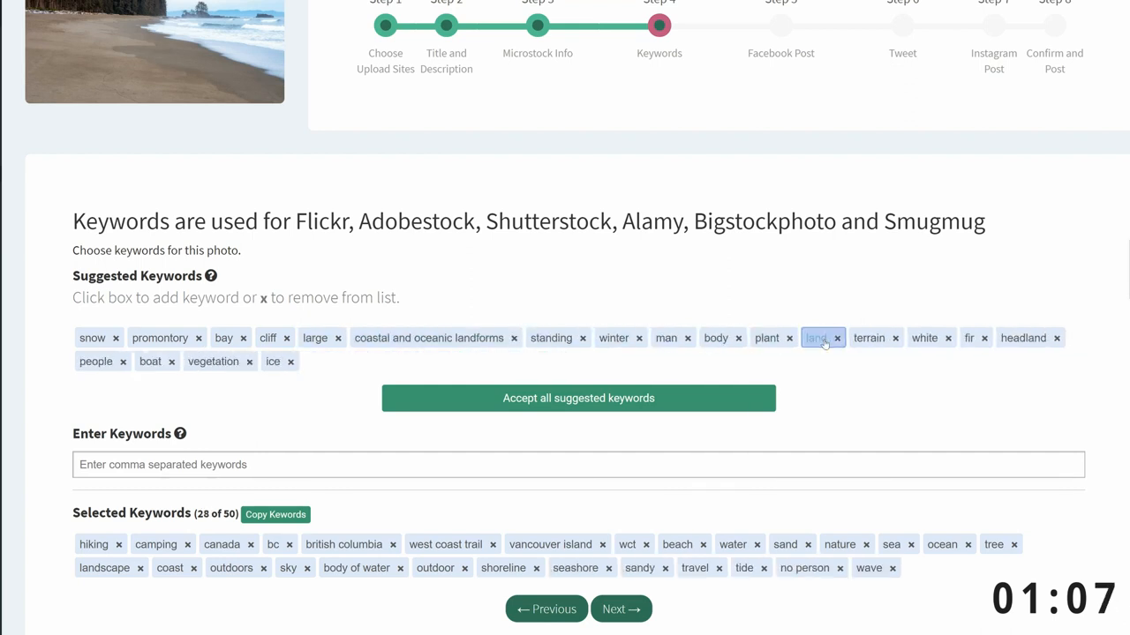
left_click(813, 338)
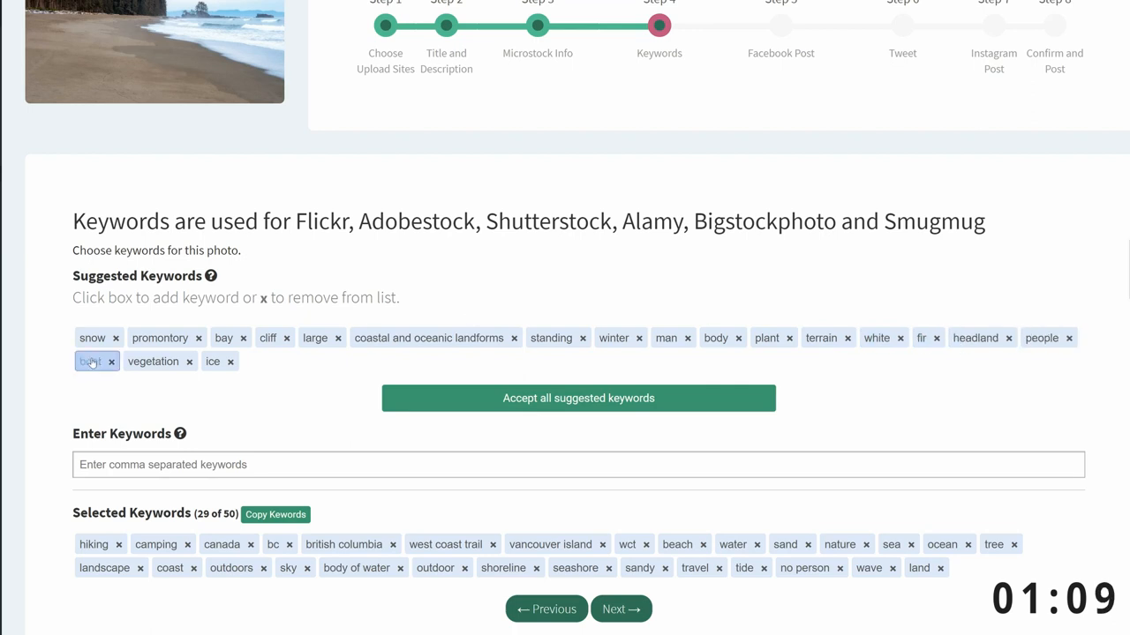
left_click(620, 609)
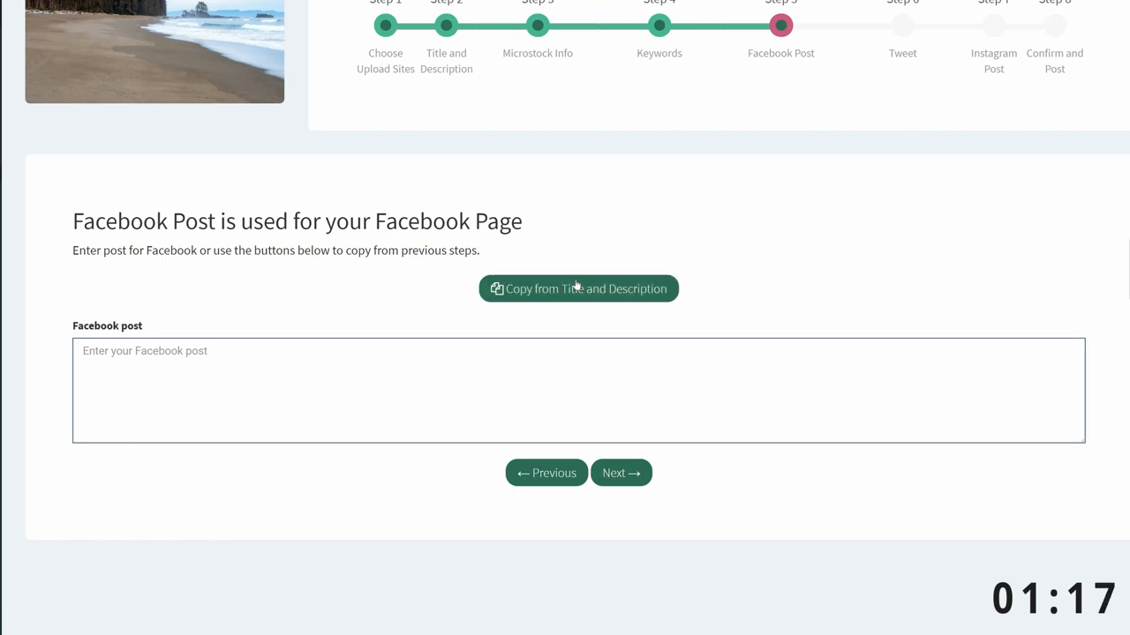
Step: Fill the Facebook post from title and description, and the tweet from the description plus #e hashtags
left_click(578, 289)
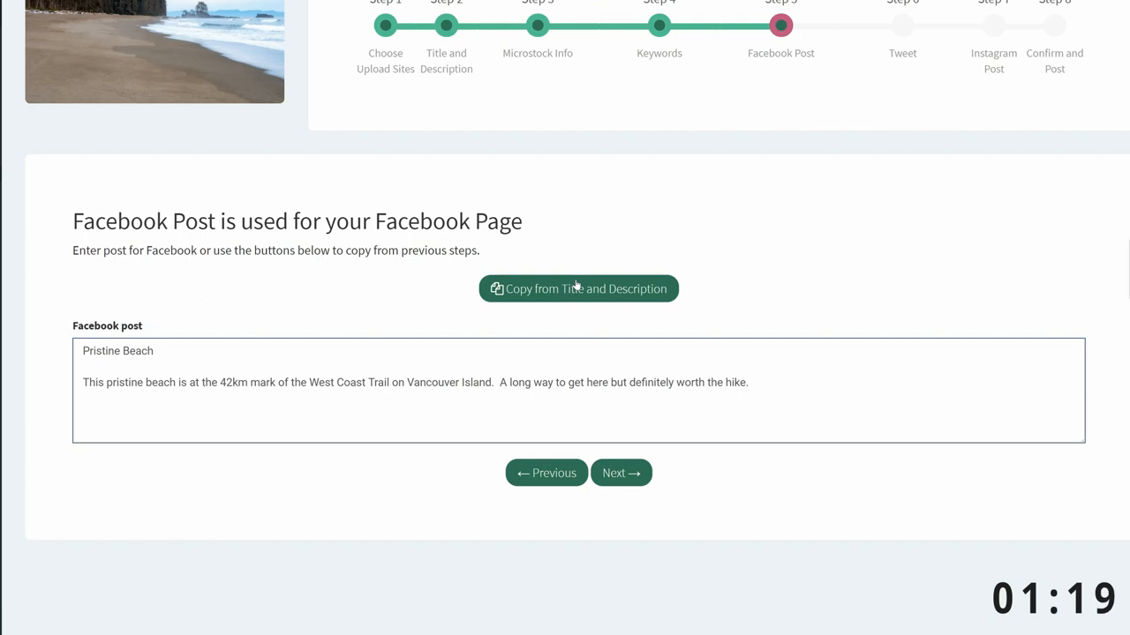
mouse_move(620, 472)
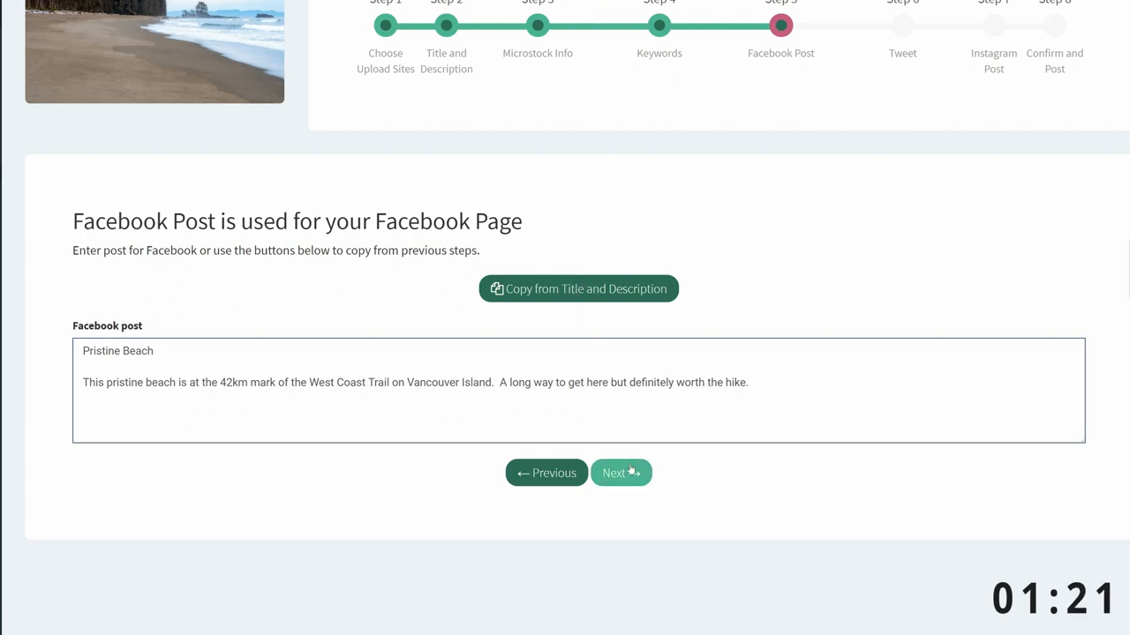
left_click(620, 472)
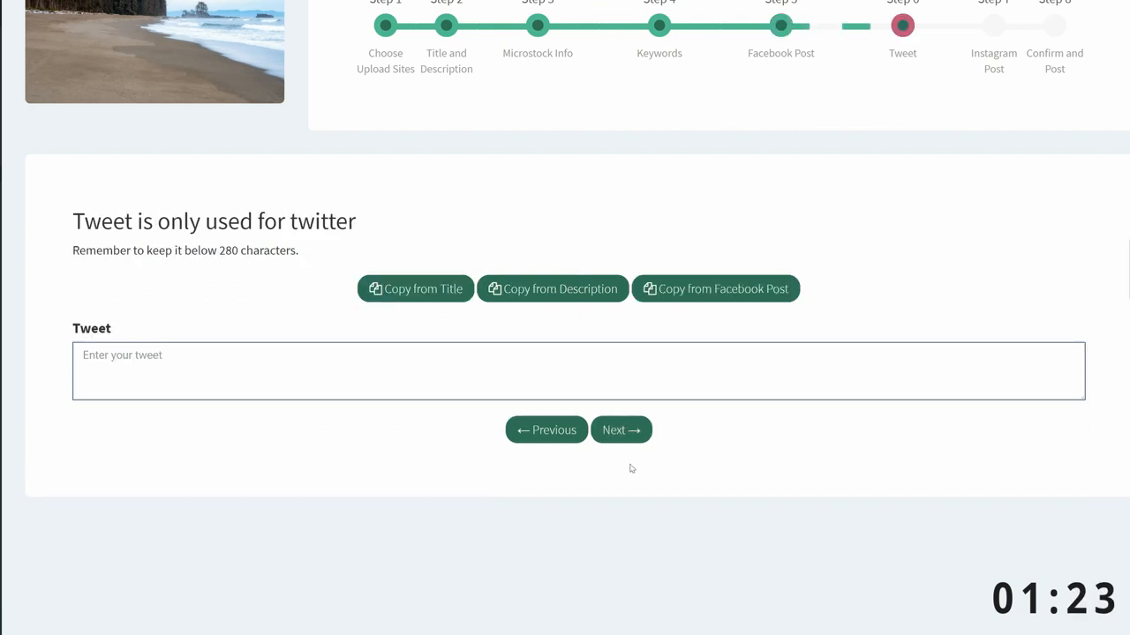
left_click(552, 289)
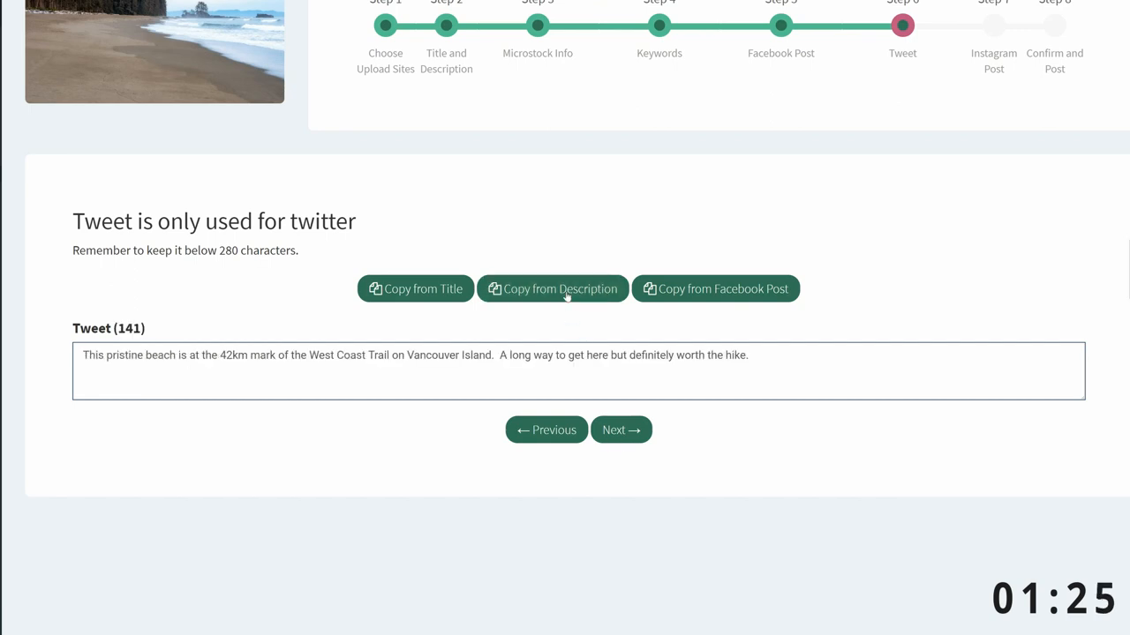
type("#exploreBC #exs")
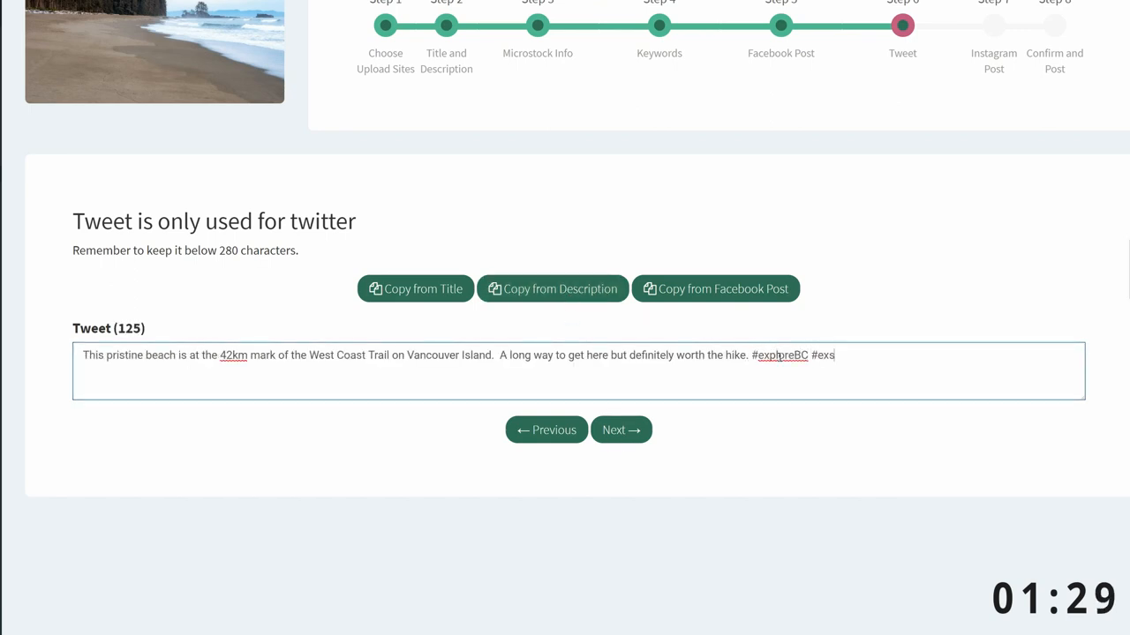
left_click(620, 429)
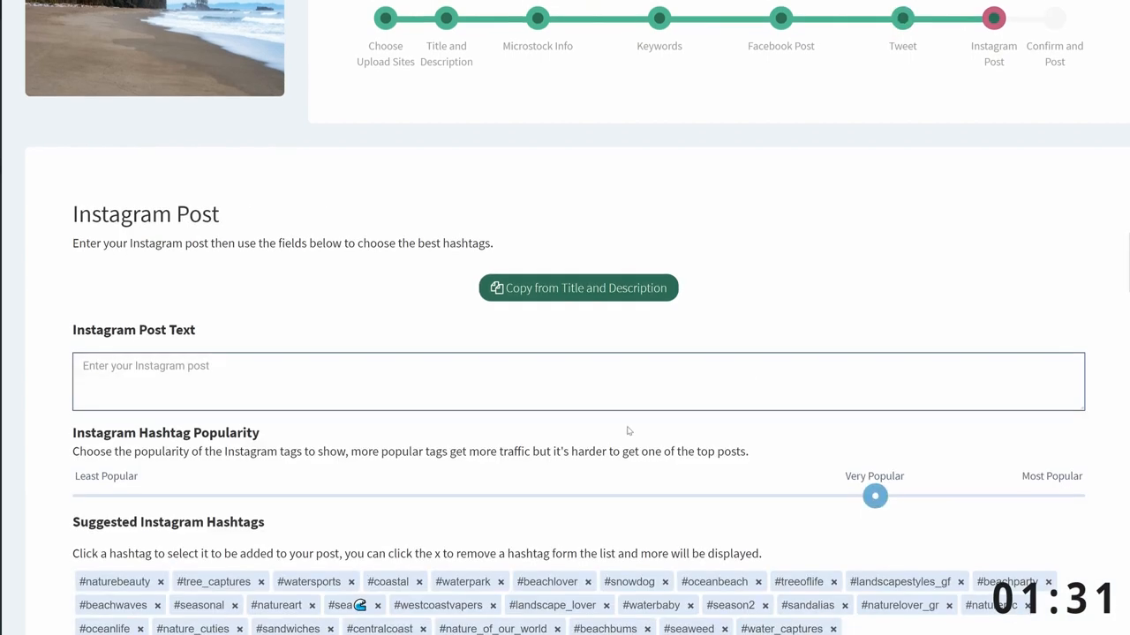
Step: Copy title and description into the Instagram post and show fairly popular hashtag suggestions
left_click(578, 287)
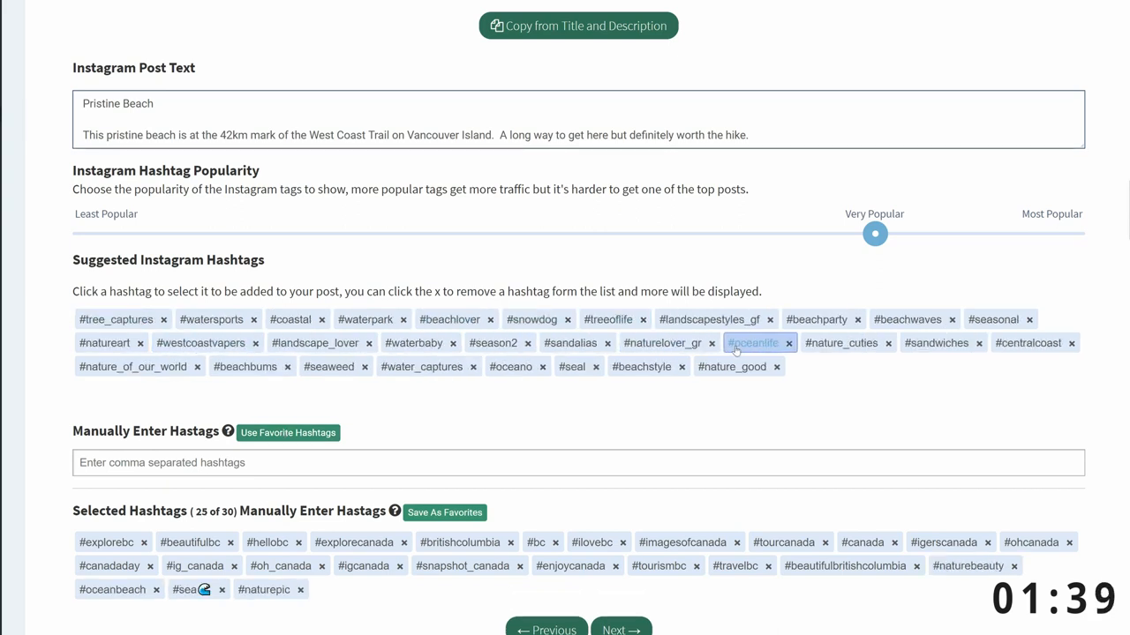
left_click_drag(874, 233, 1071, 233)
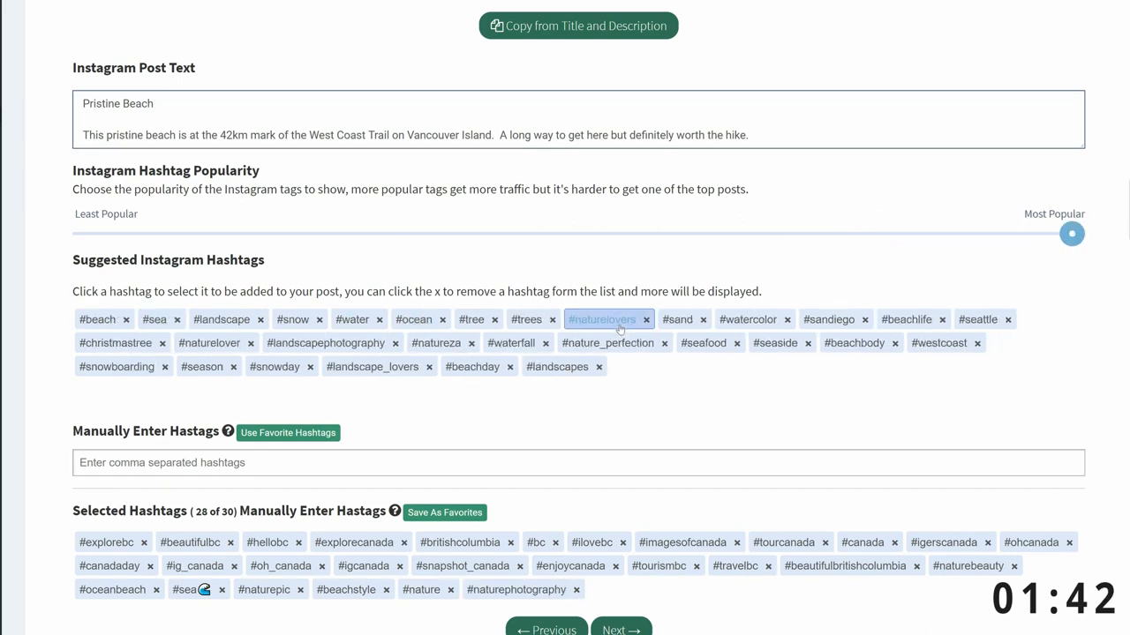
left_click_drag(1071, 233, 677, 233)
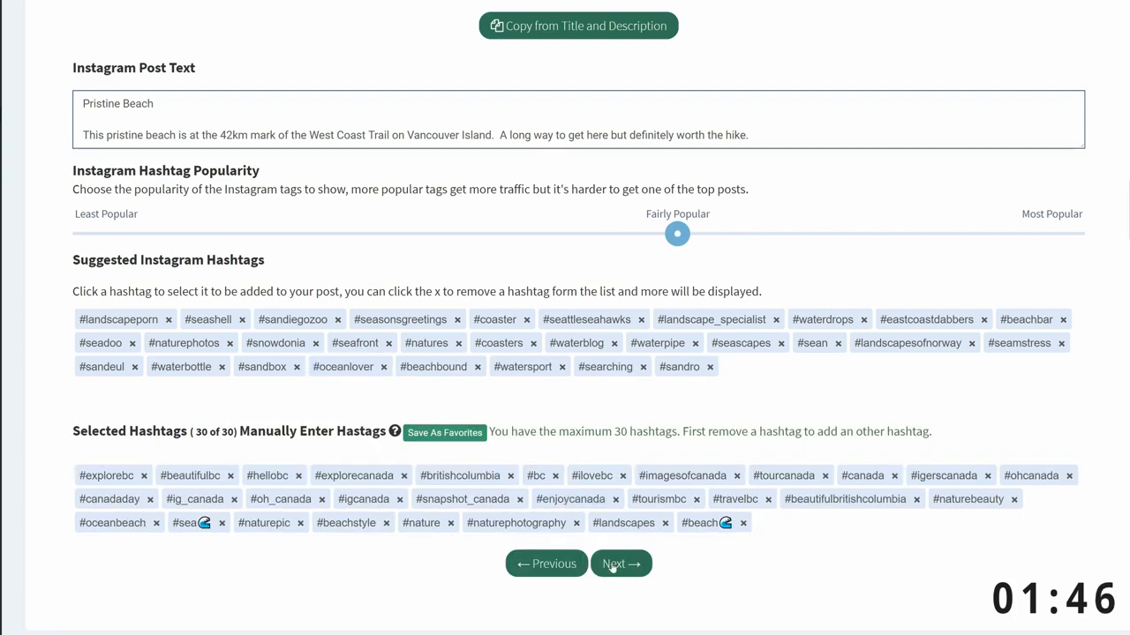
left_click(620, 563)
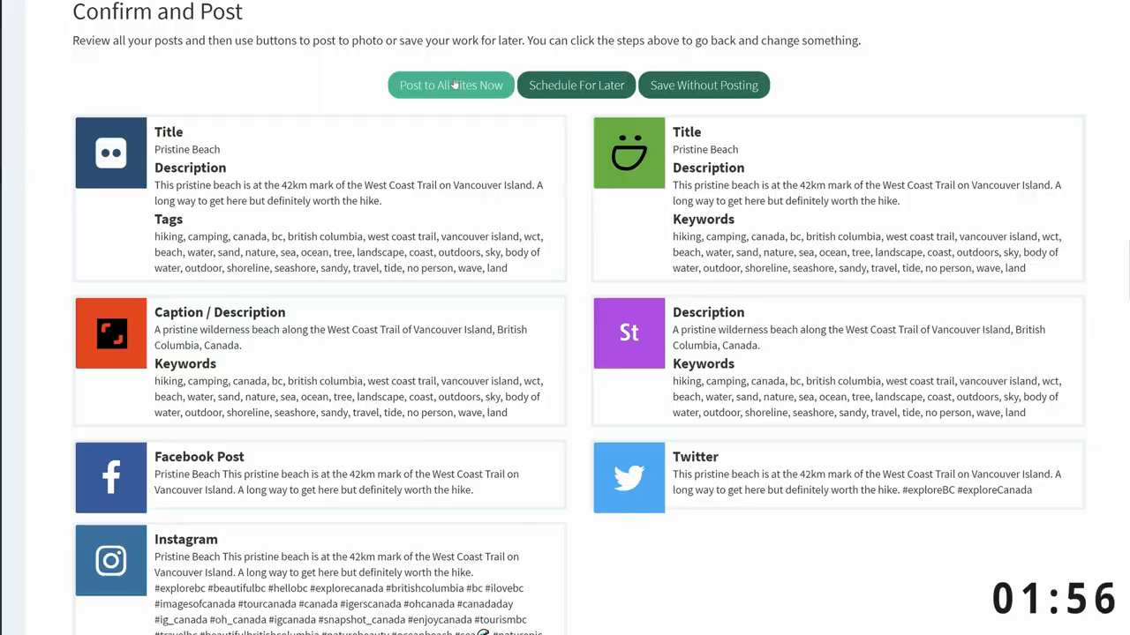
Step: Post the Pristine Beach photo to all sites from the Confirm and Post page
left_click(450, 85)
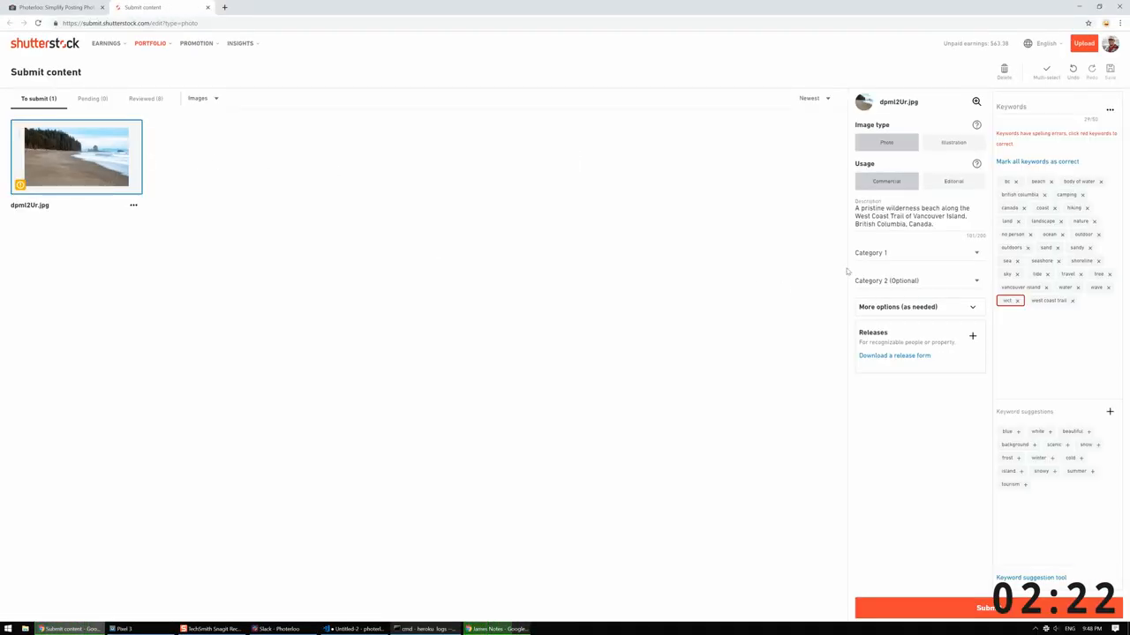
Step: Set Shutterstock Category 1 to Nature and correct the flagged wct keyword
left_click(918, 253)
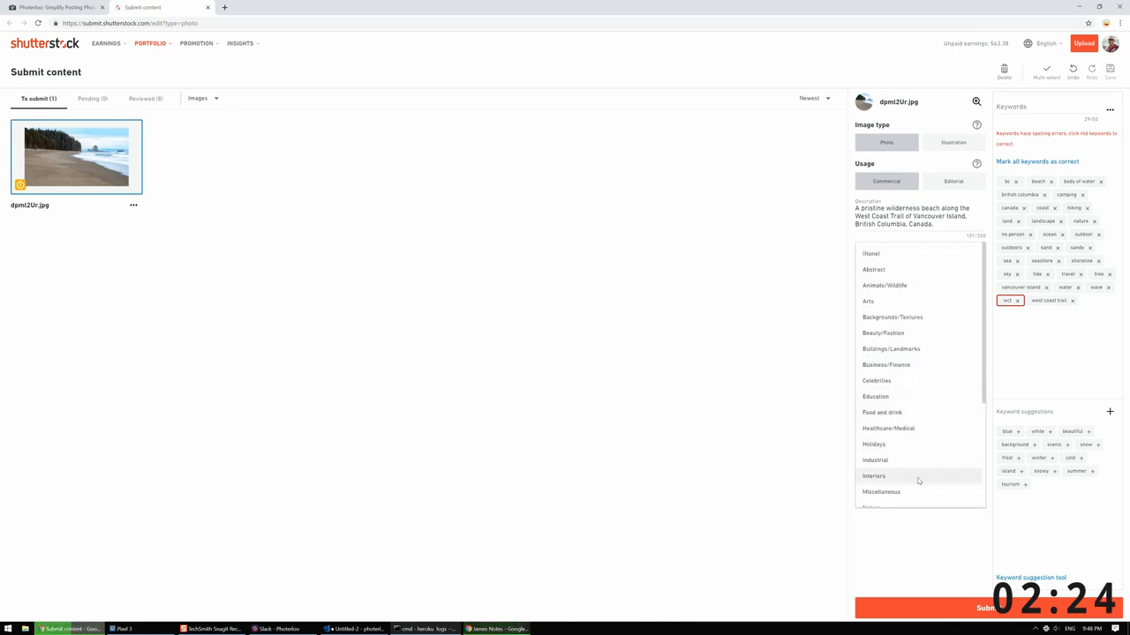
left_click(870, 507)
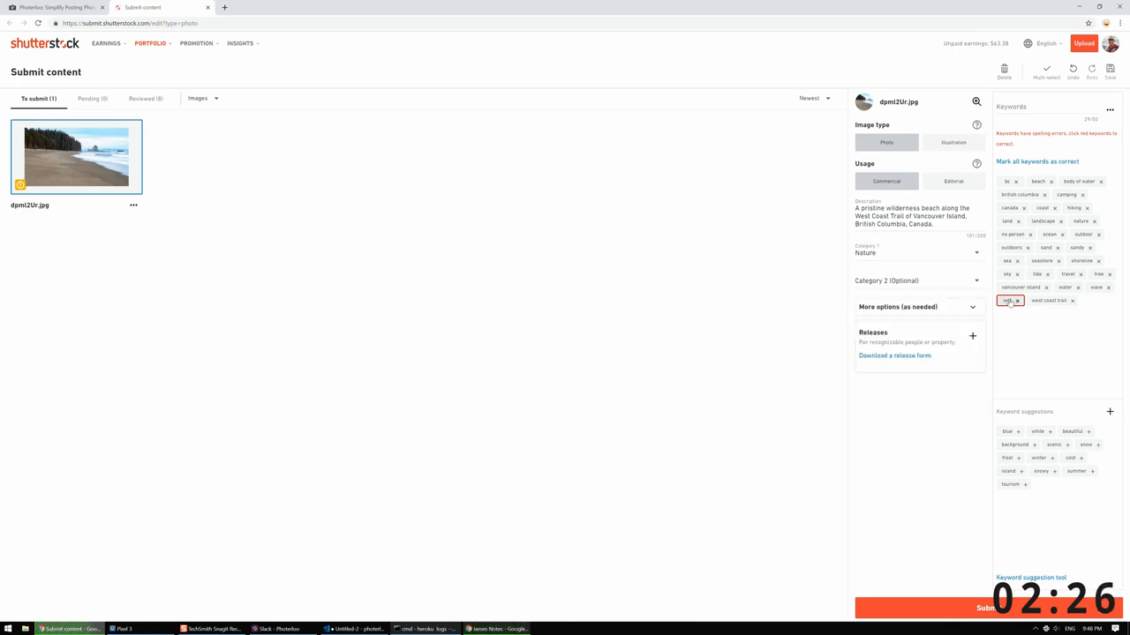
left_click(1037, 162)
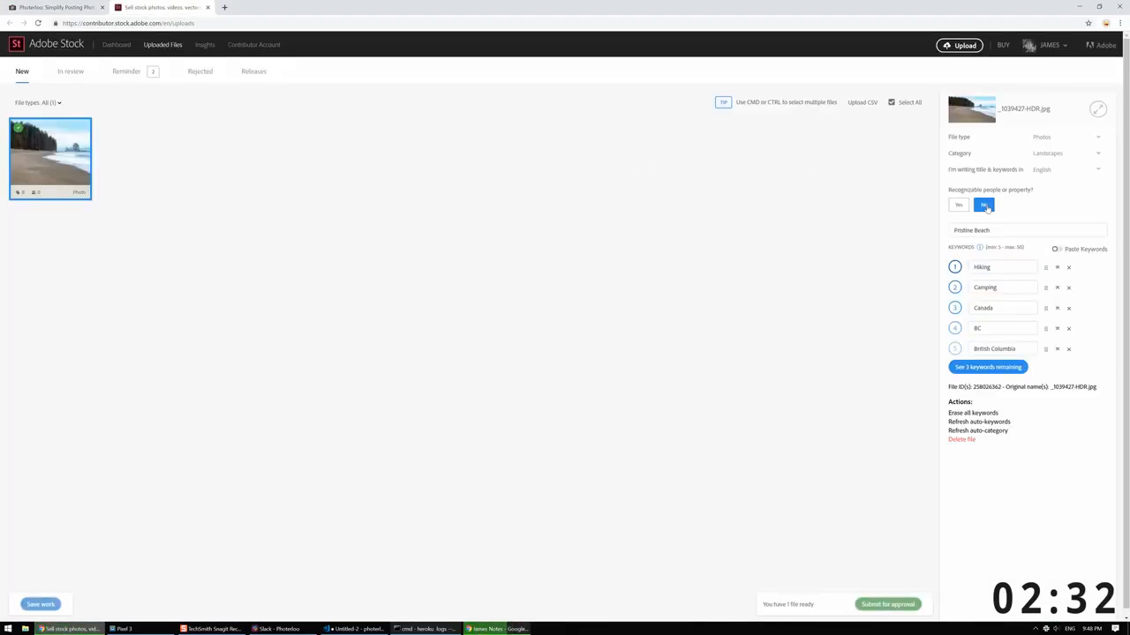
Step: Declare no recognizable people or property on Adobe Stock and save the work
left_click(41, 604)
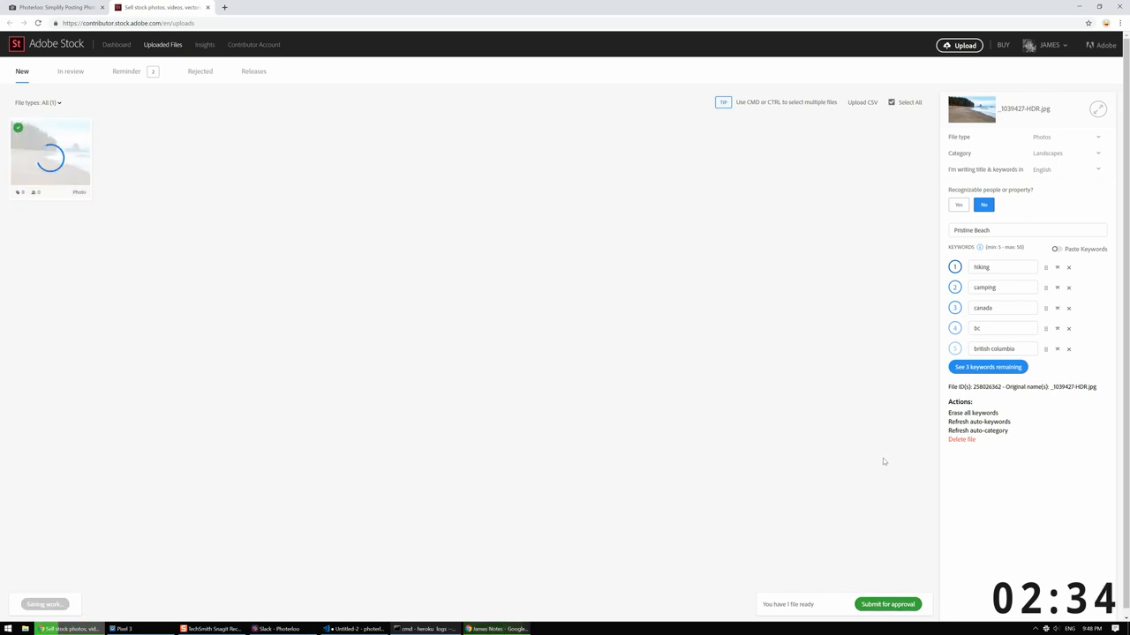
left_click(887, 604)
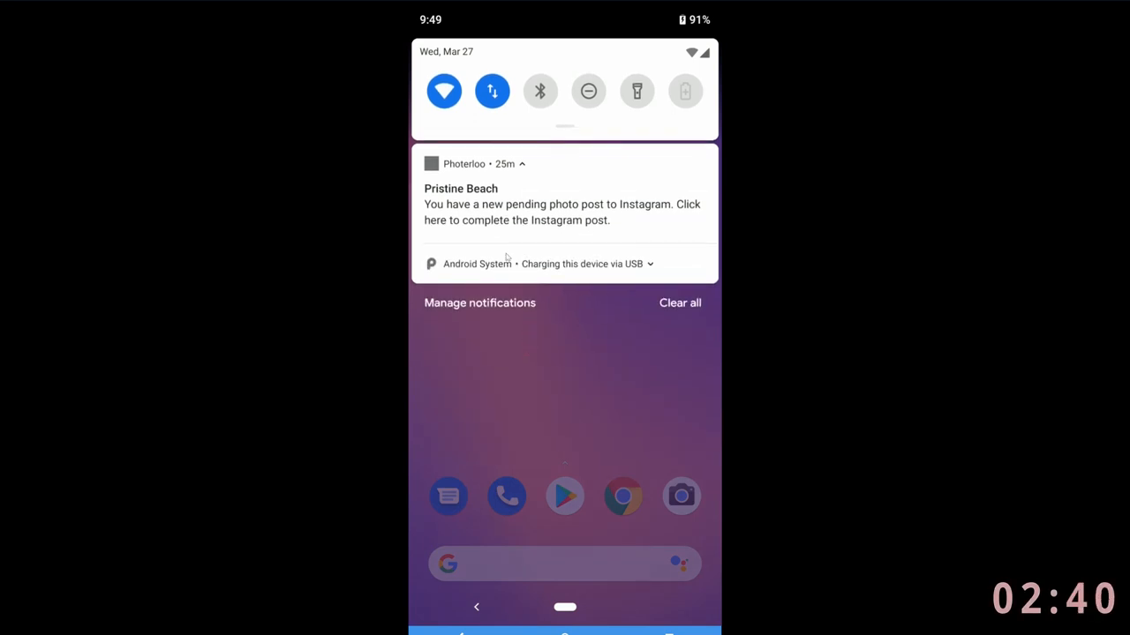
Step: Send the Pristine Beach post from Photerloo's notification to Instagram, paste the caption, and share
left_click(562, 204)
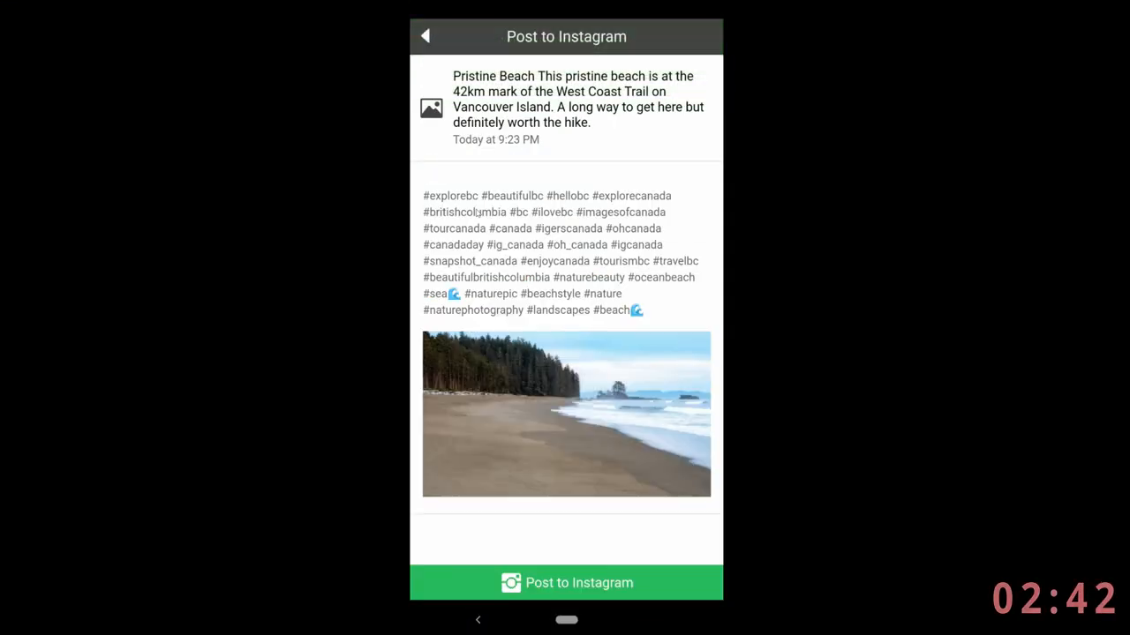
left_click(566, 583)
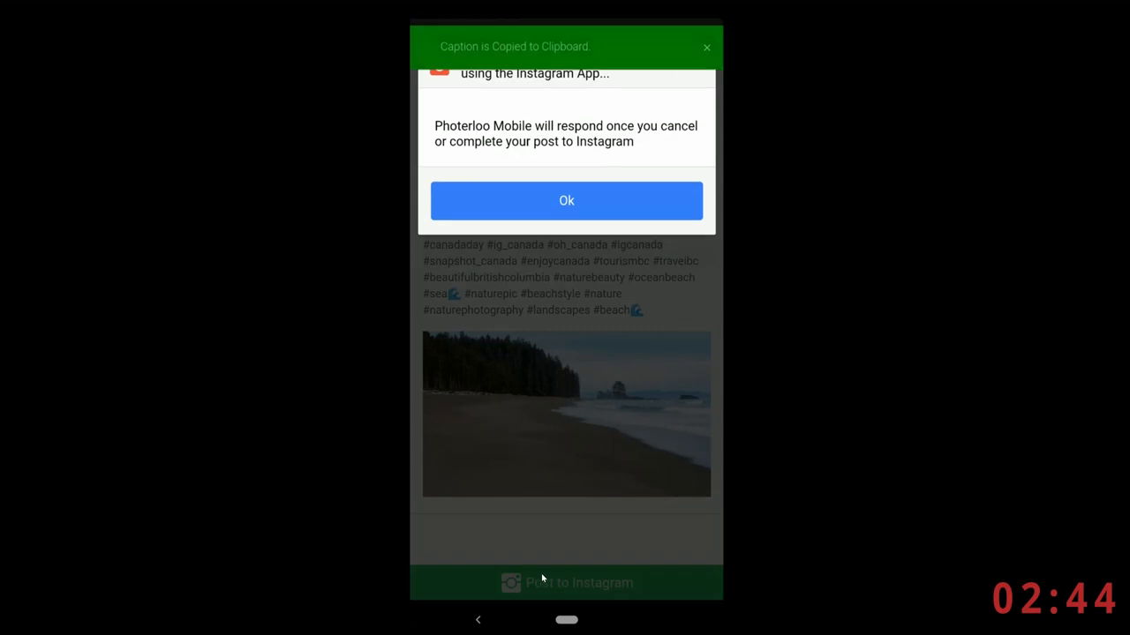
left_click(567, 200)
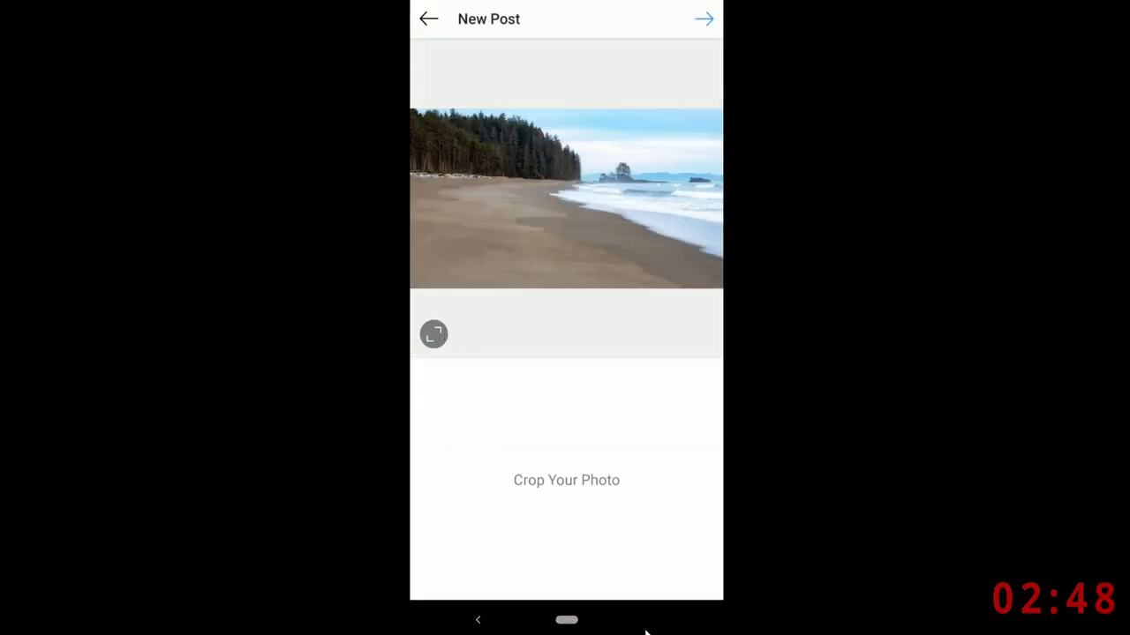
left_click(703, 18)
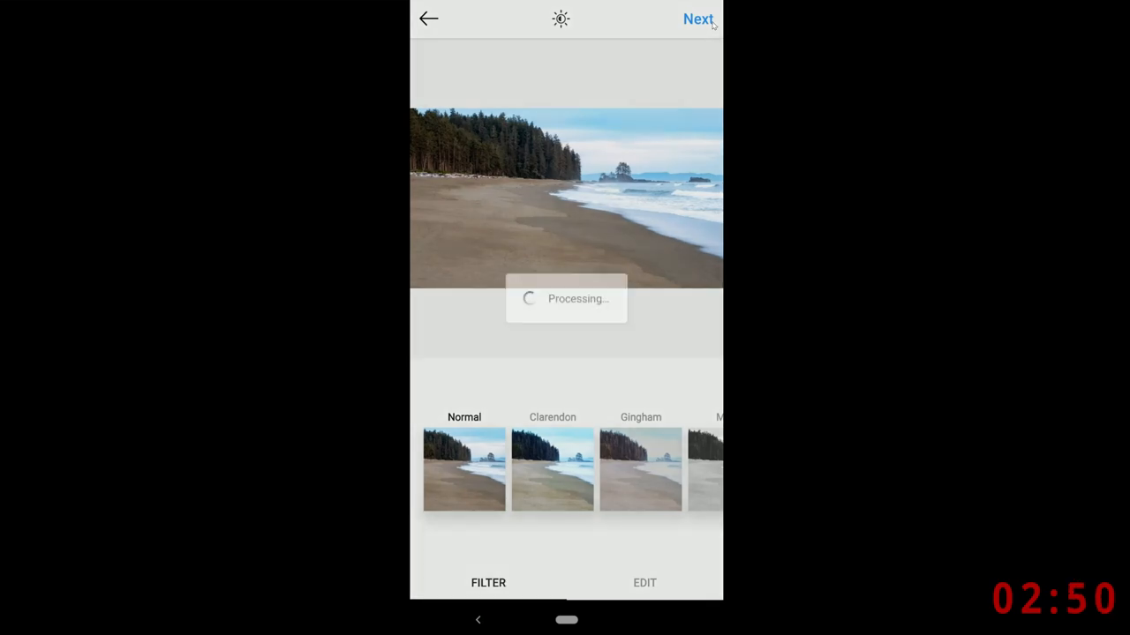
left_click(698, 19)
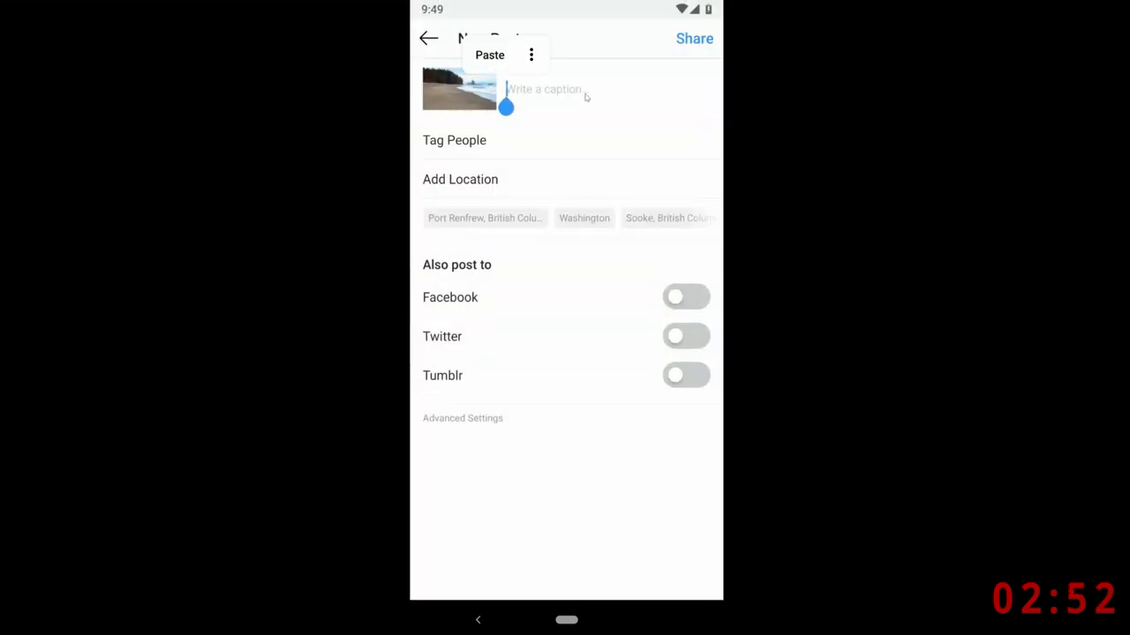
left_click(489, 54)
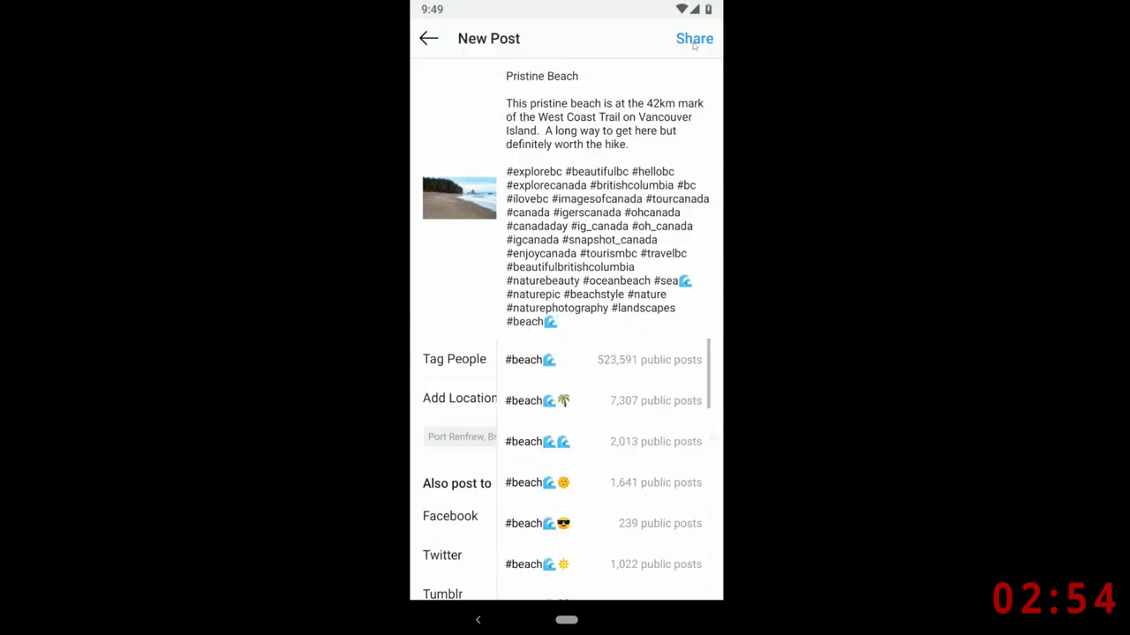
left_click(694, 39)
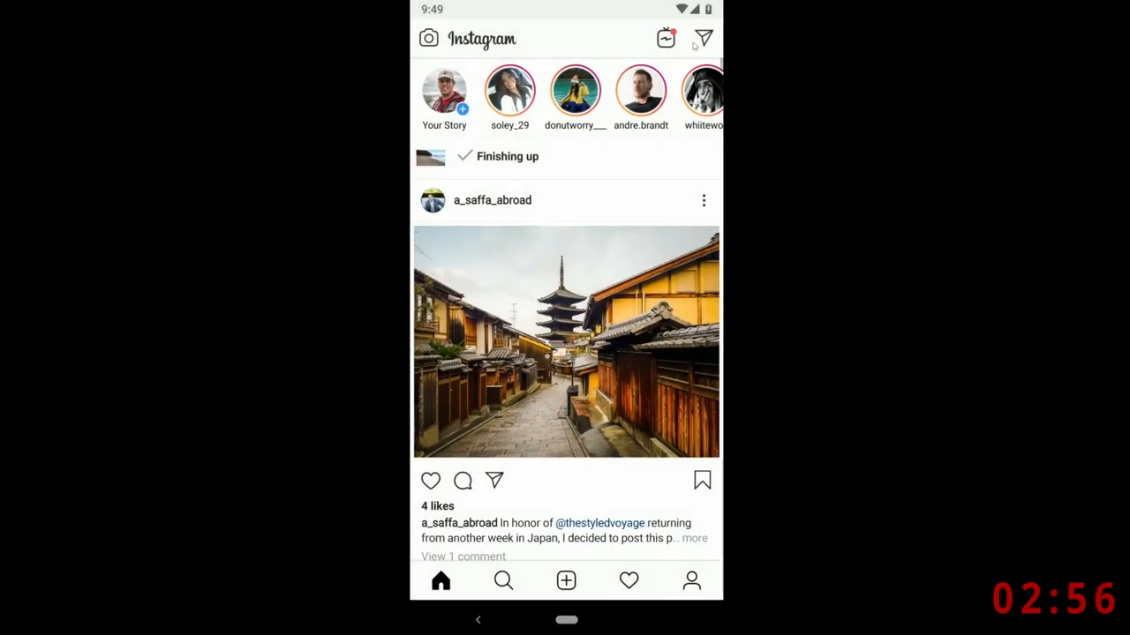